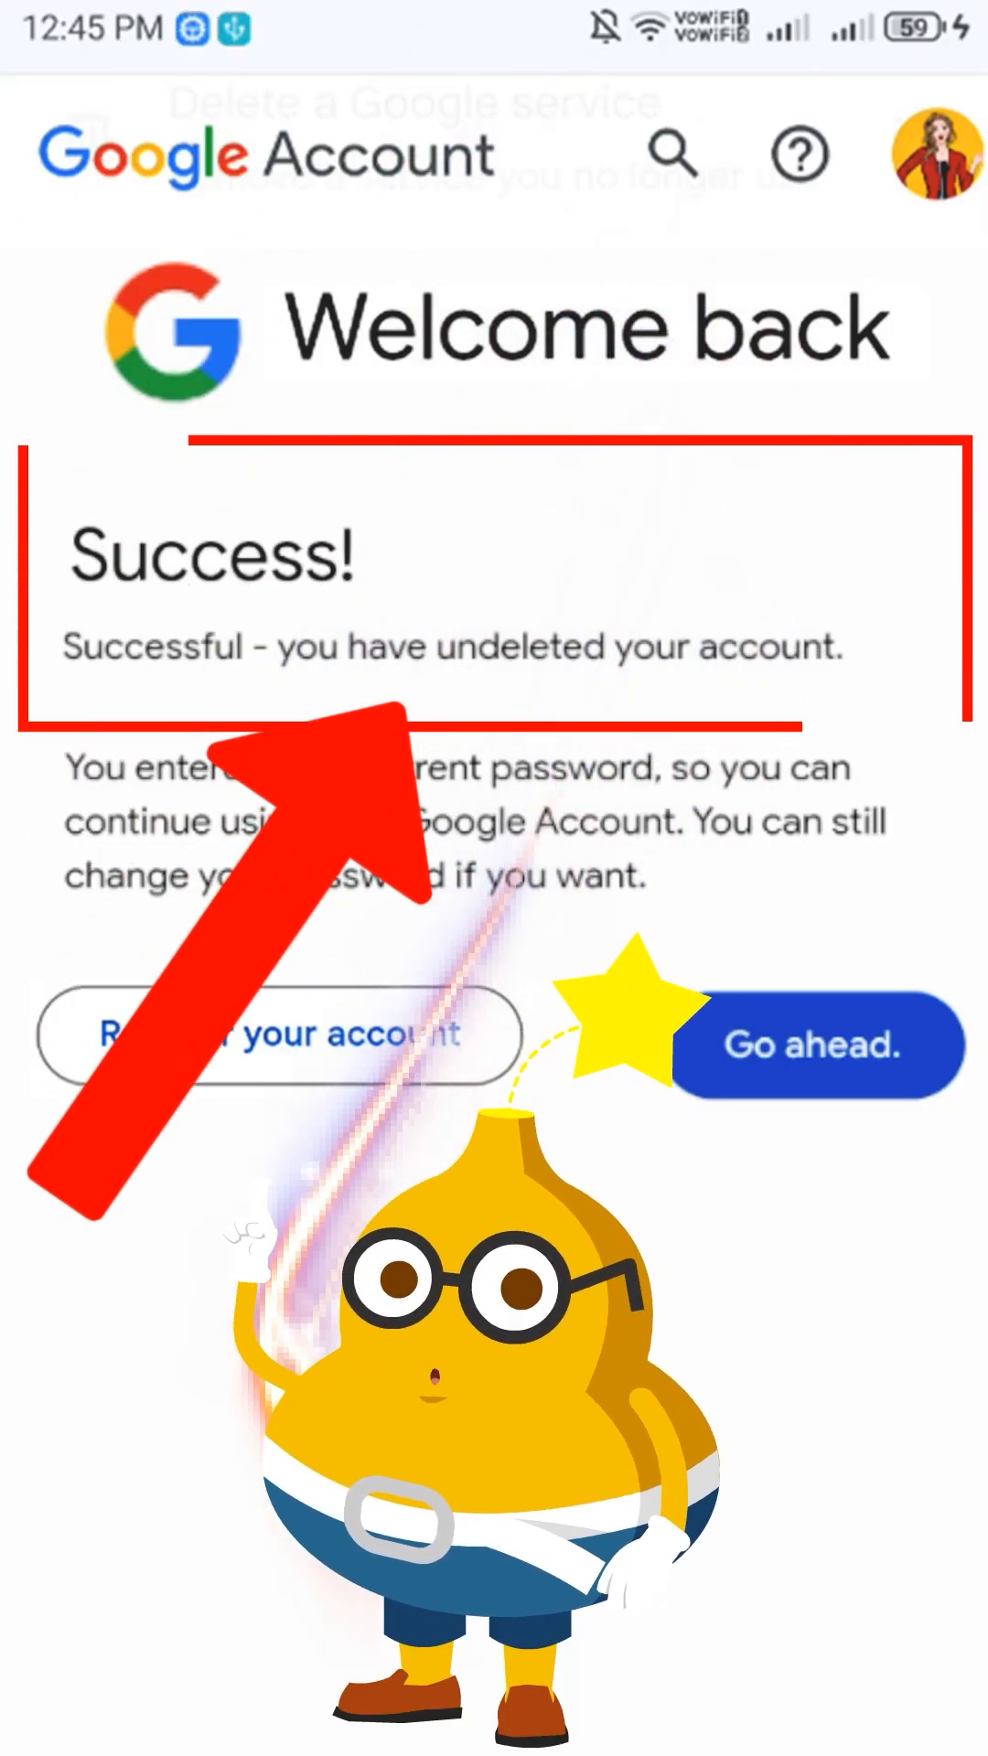
Leave the restored-account confirmation and return to the Android home screen
key("home")
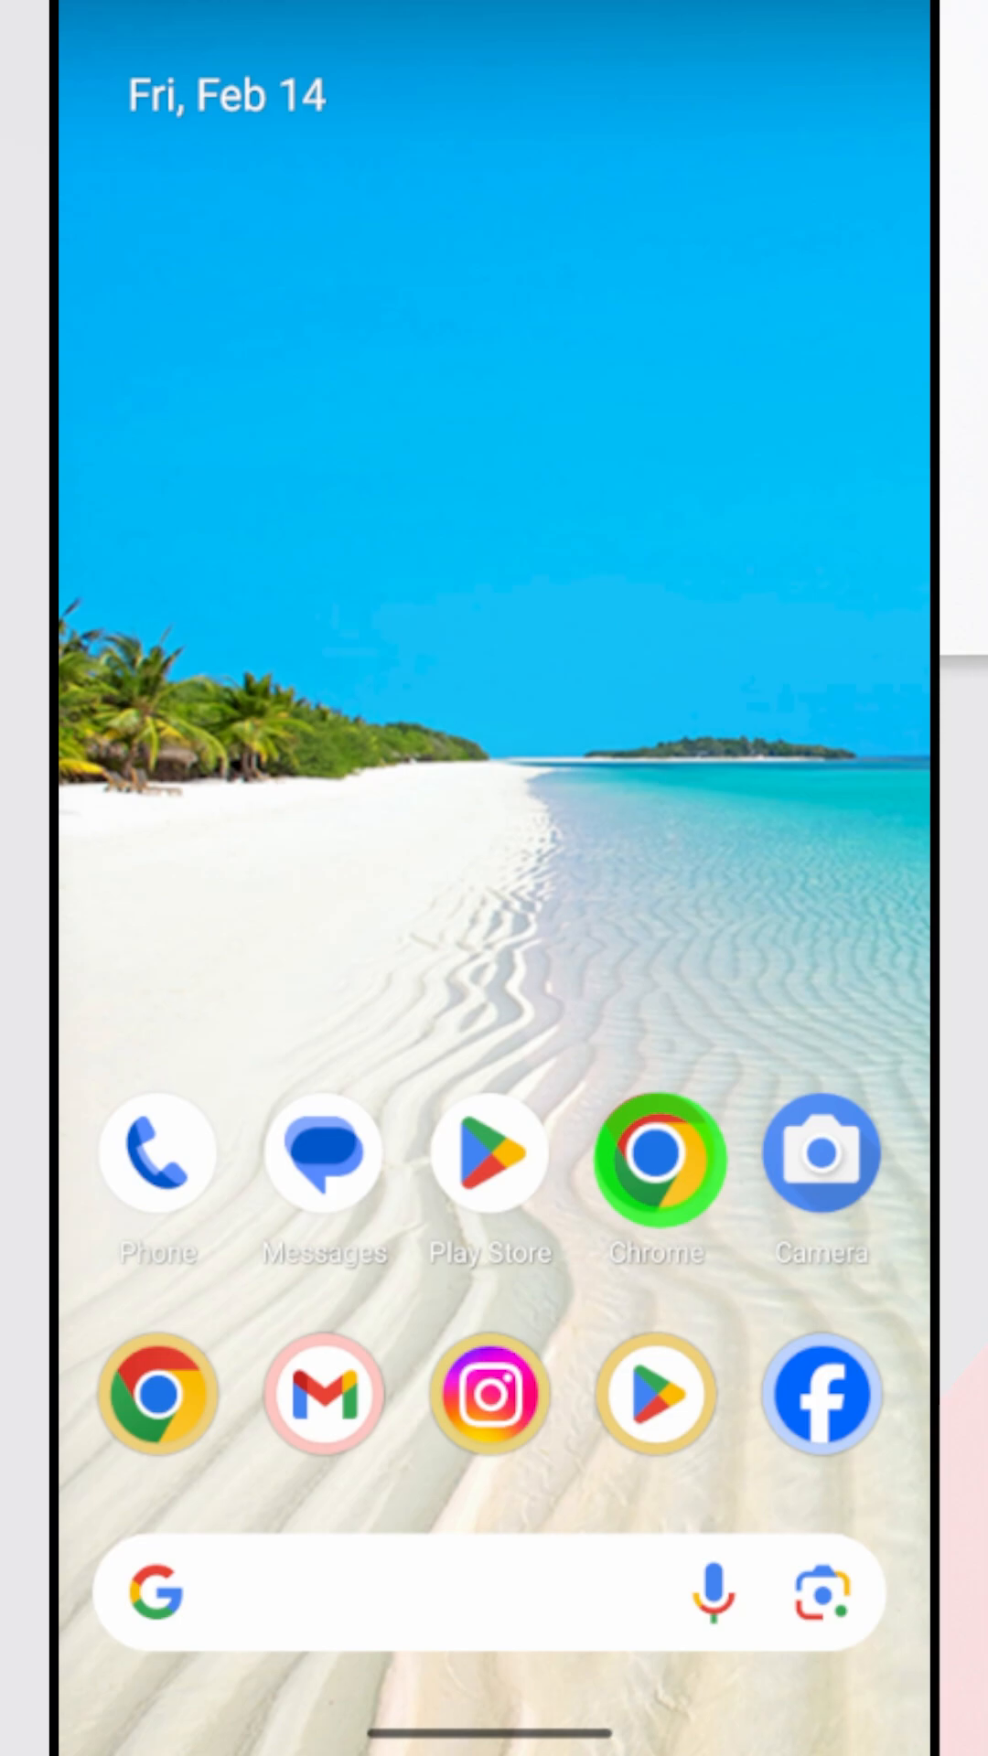
Launch Chrome and reach the 'Recover a recently deleted Google Account' help page
left_click(657, 1159)
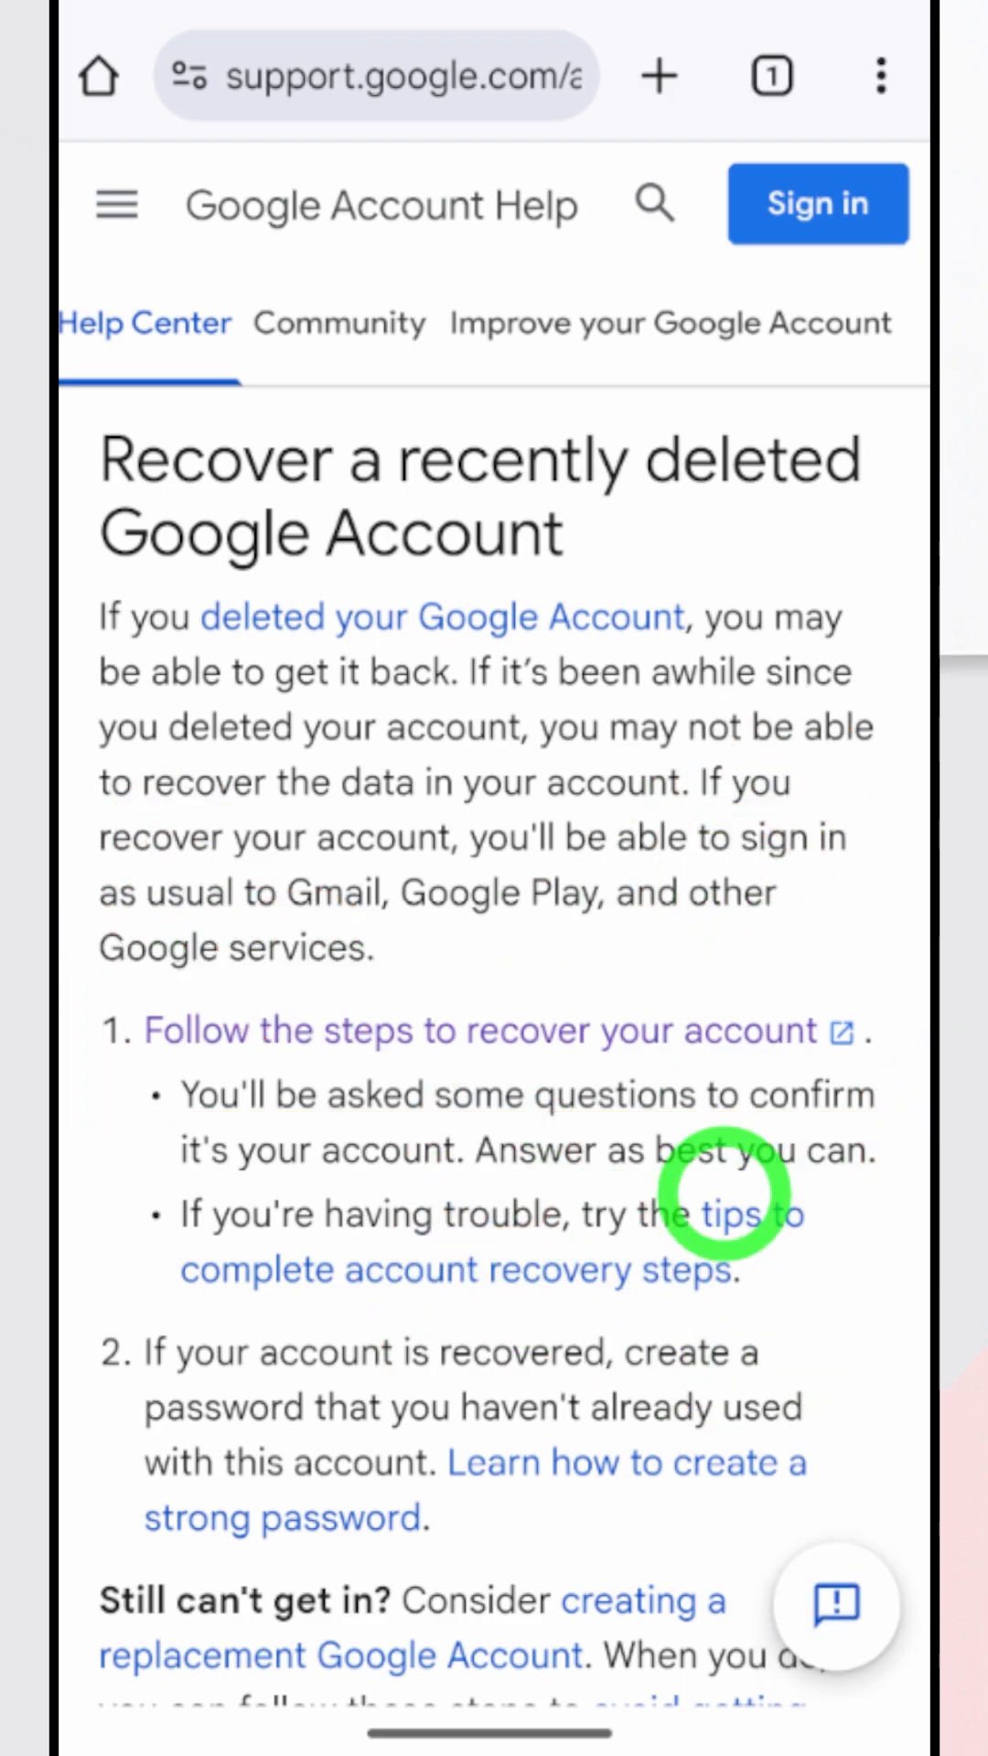
Start account recovery with the suggested deleted address, reaching the 'Account deleted' notice
left_click(476, 1030)
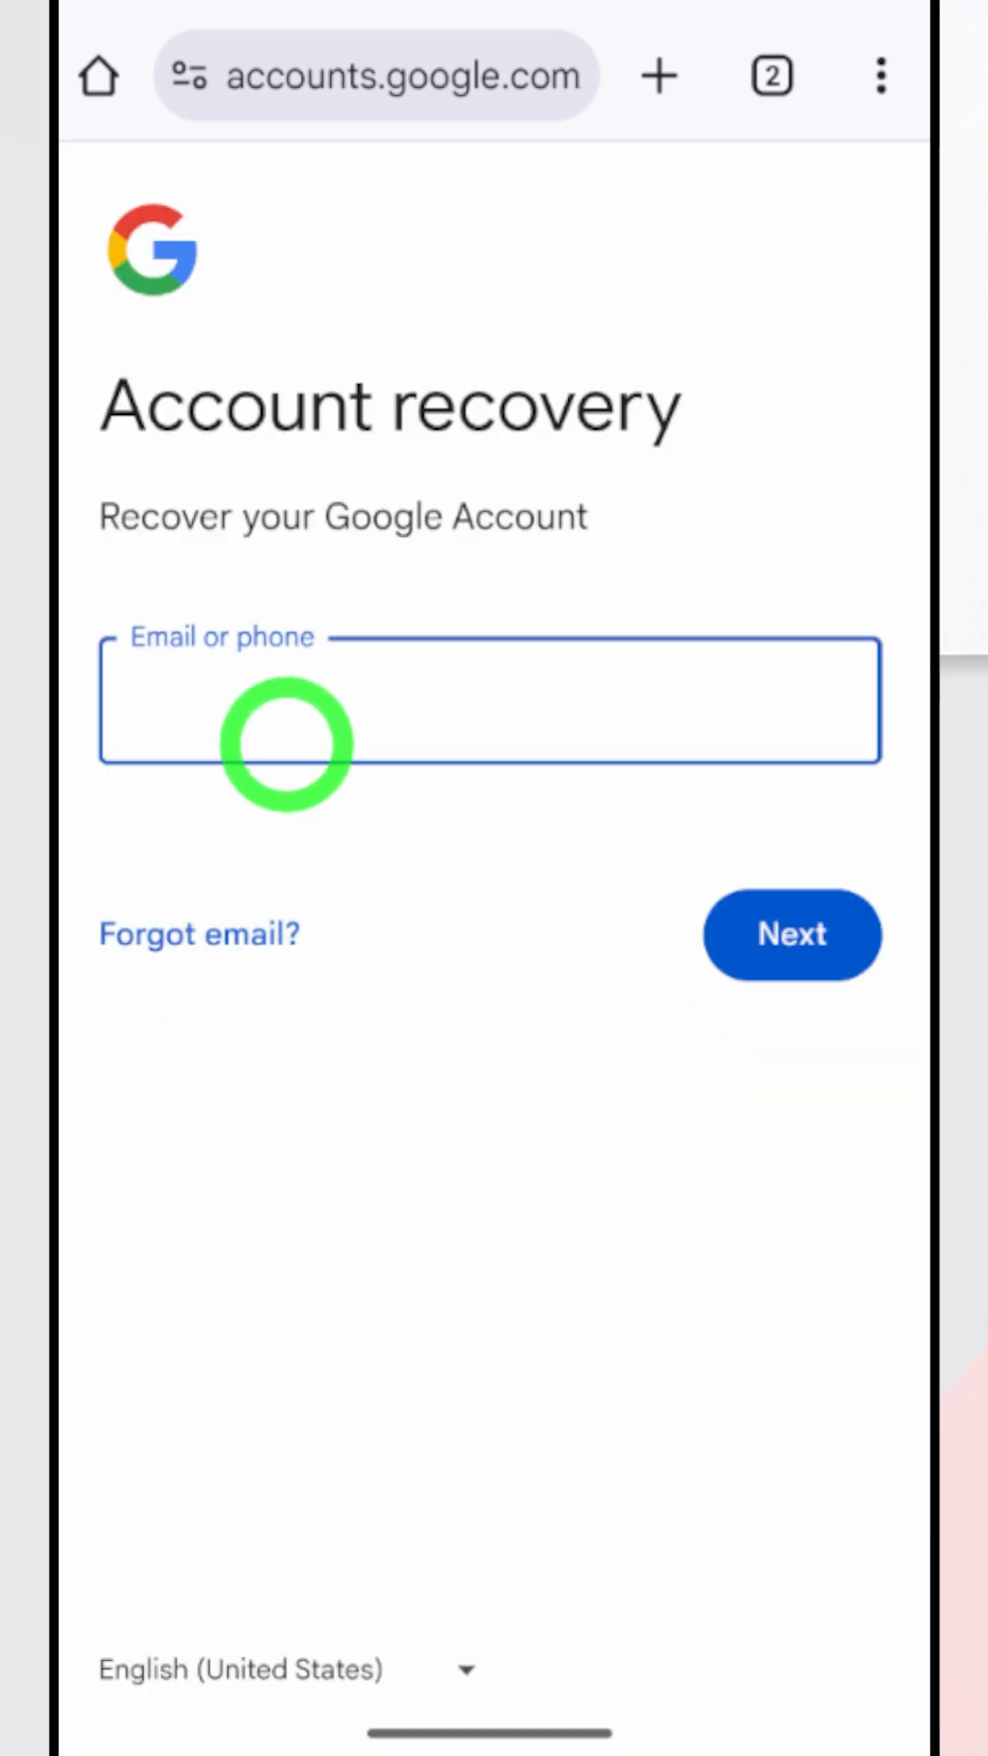
left_click(490, 701)
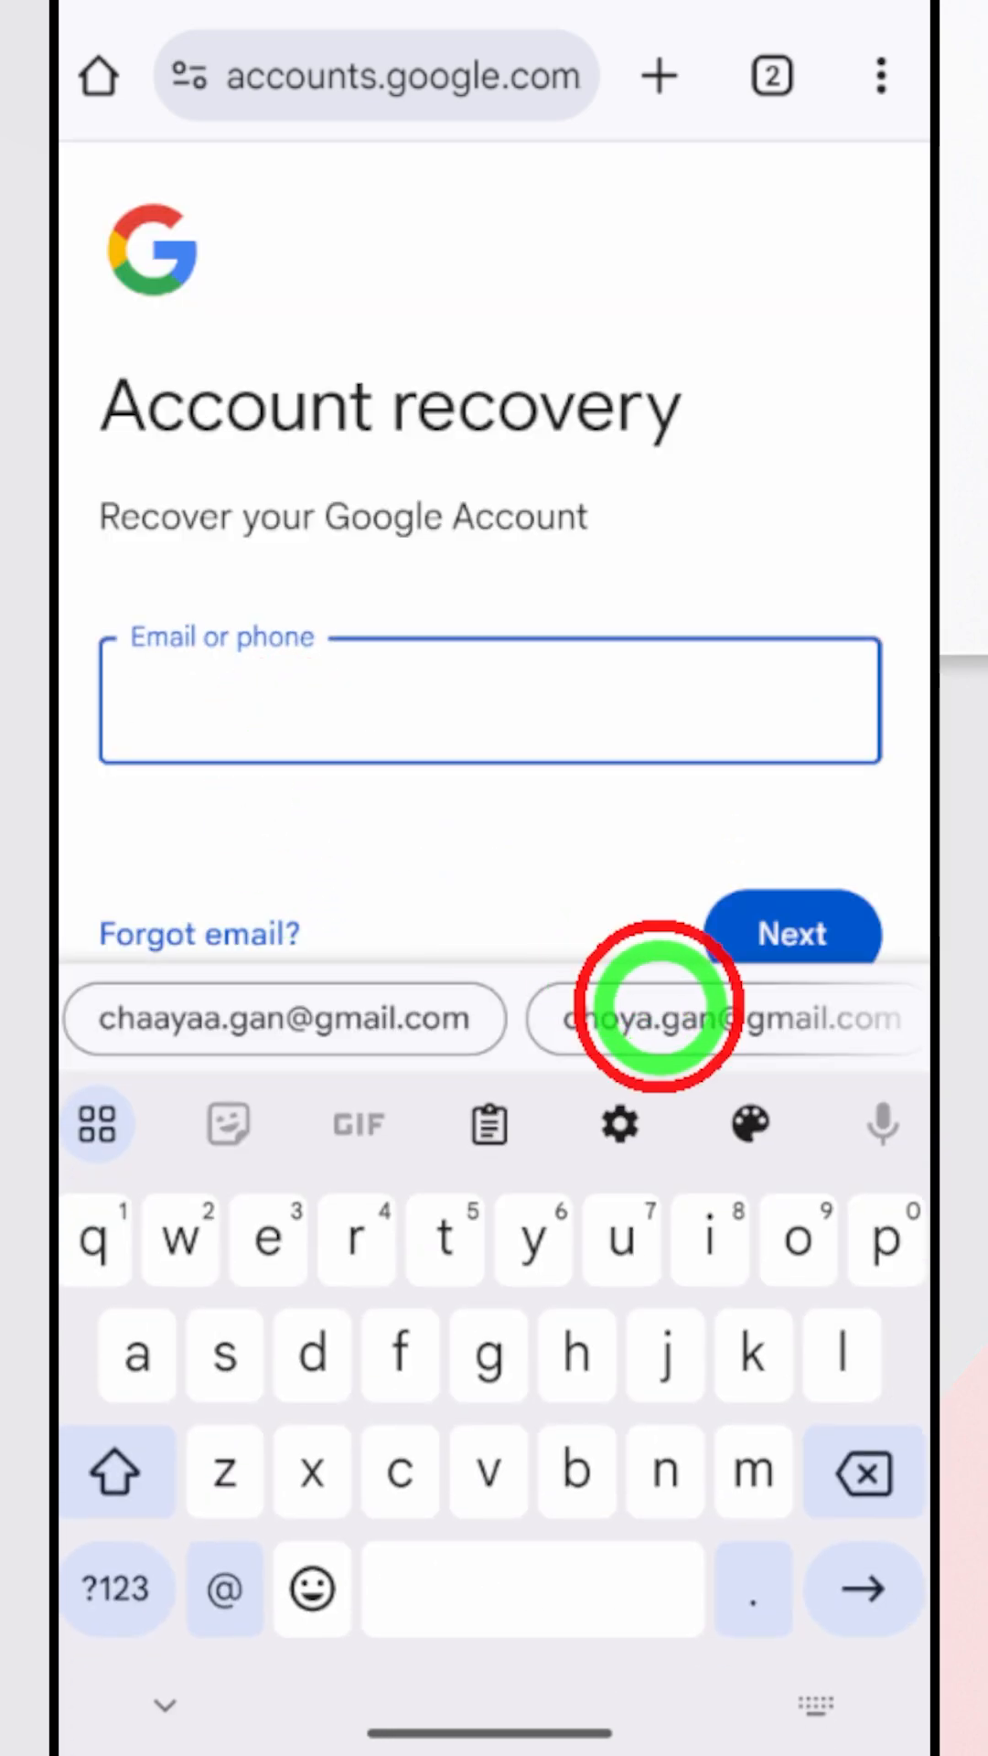
left_click(722, 1018)
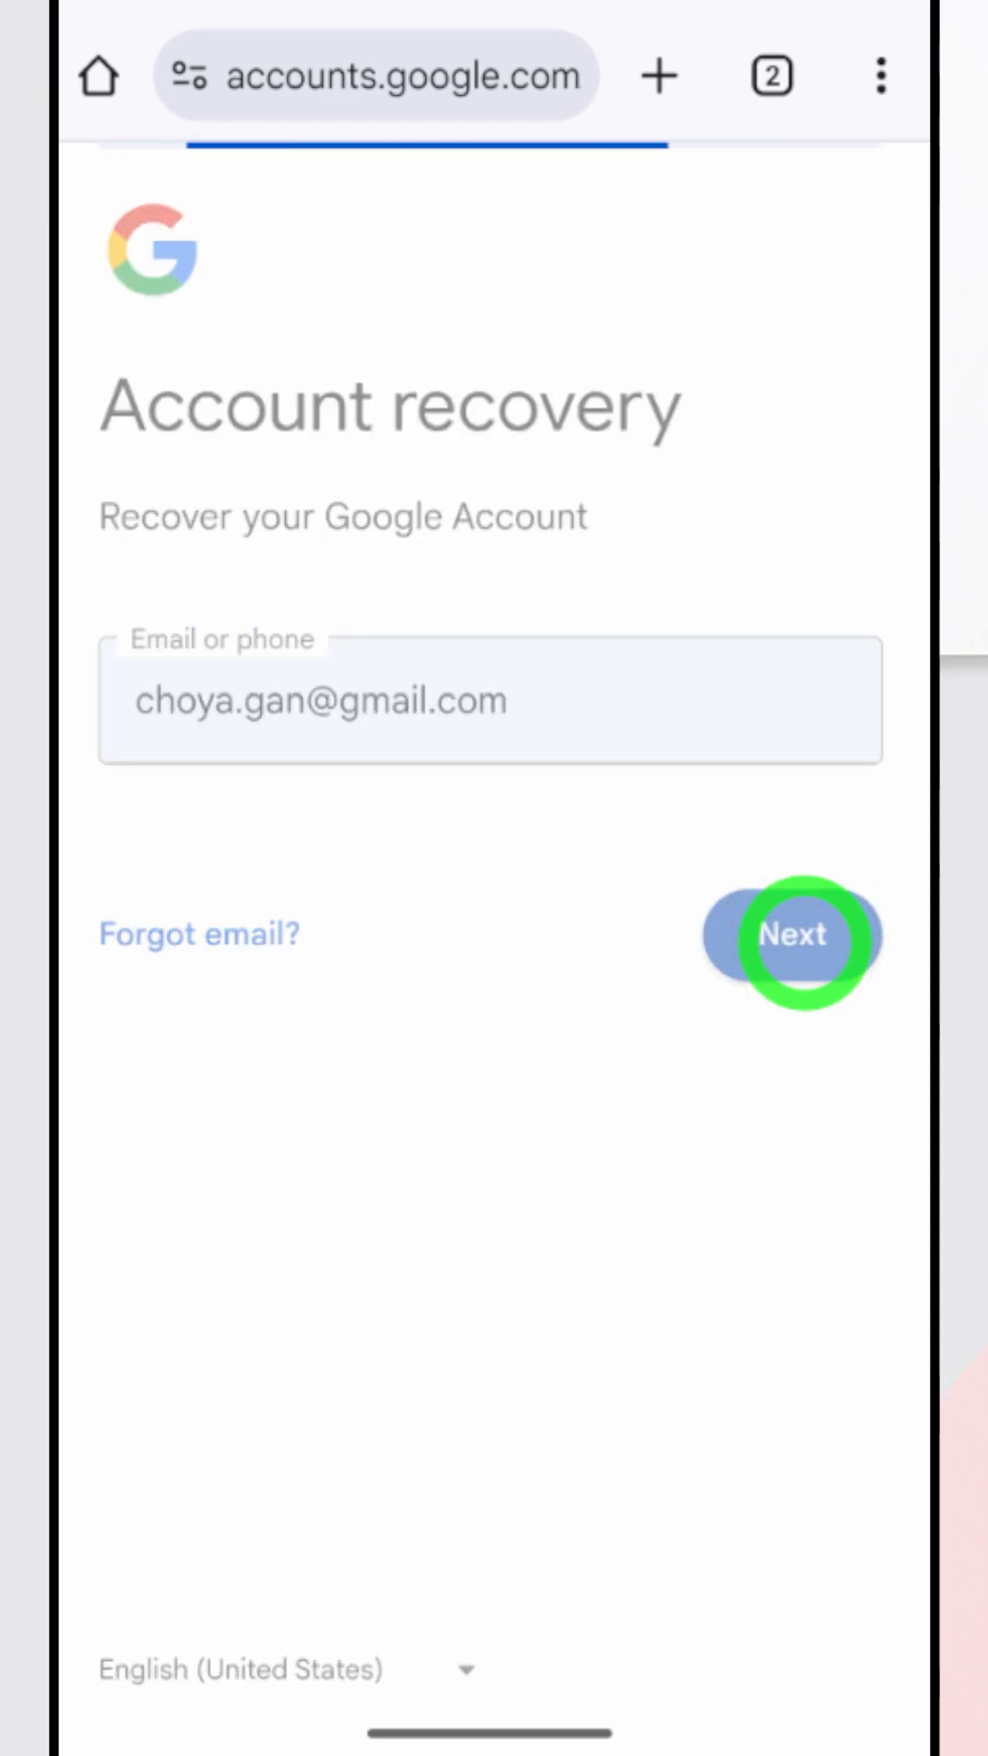
left_click(791, 936)
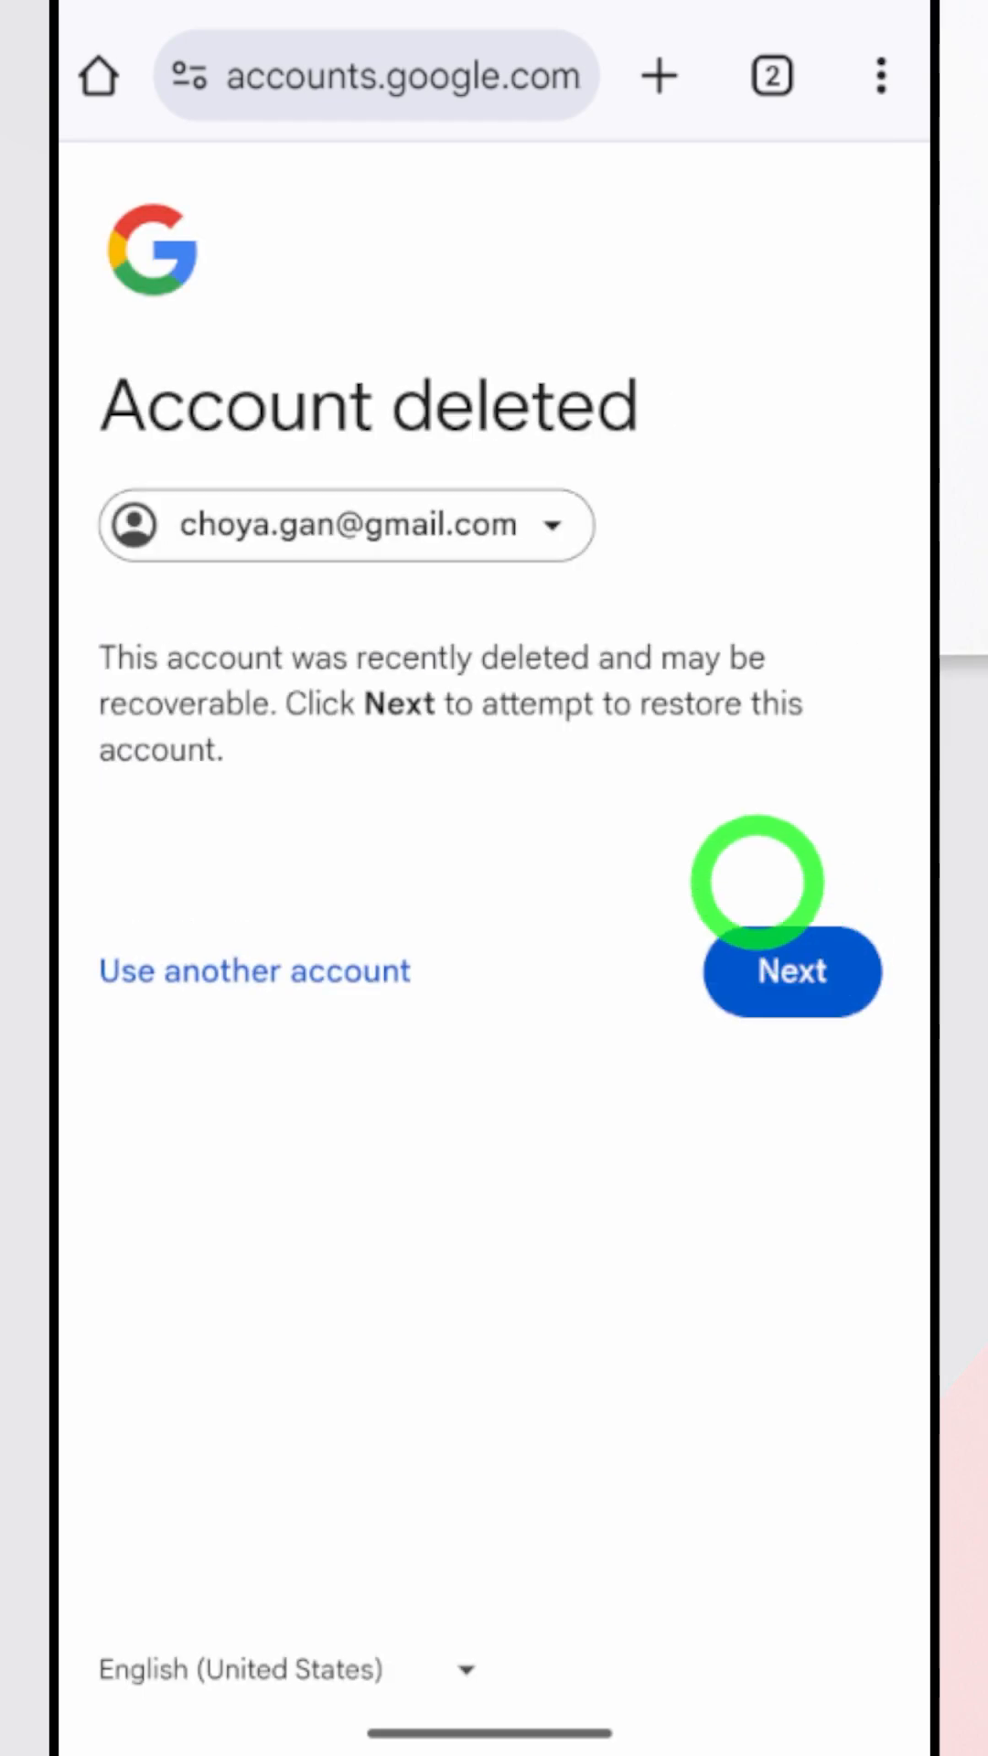
mouse_move(706, 453)
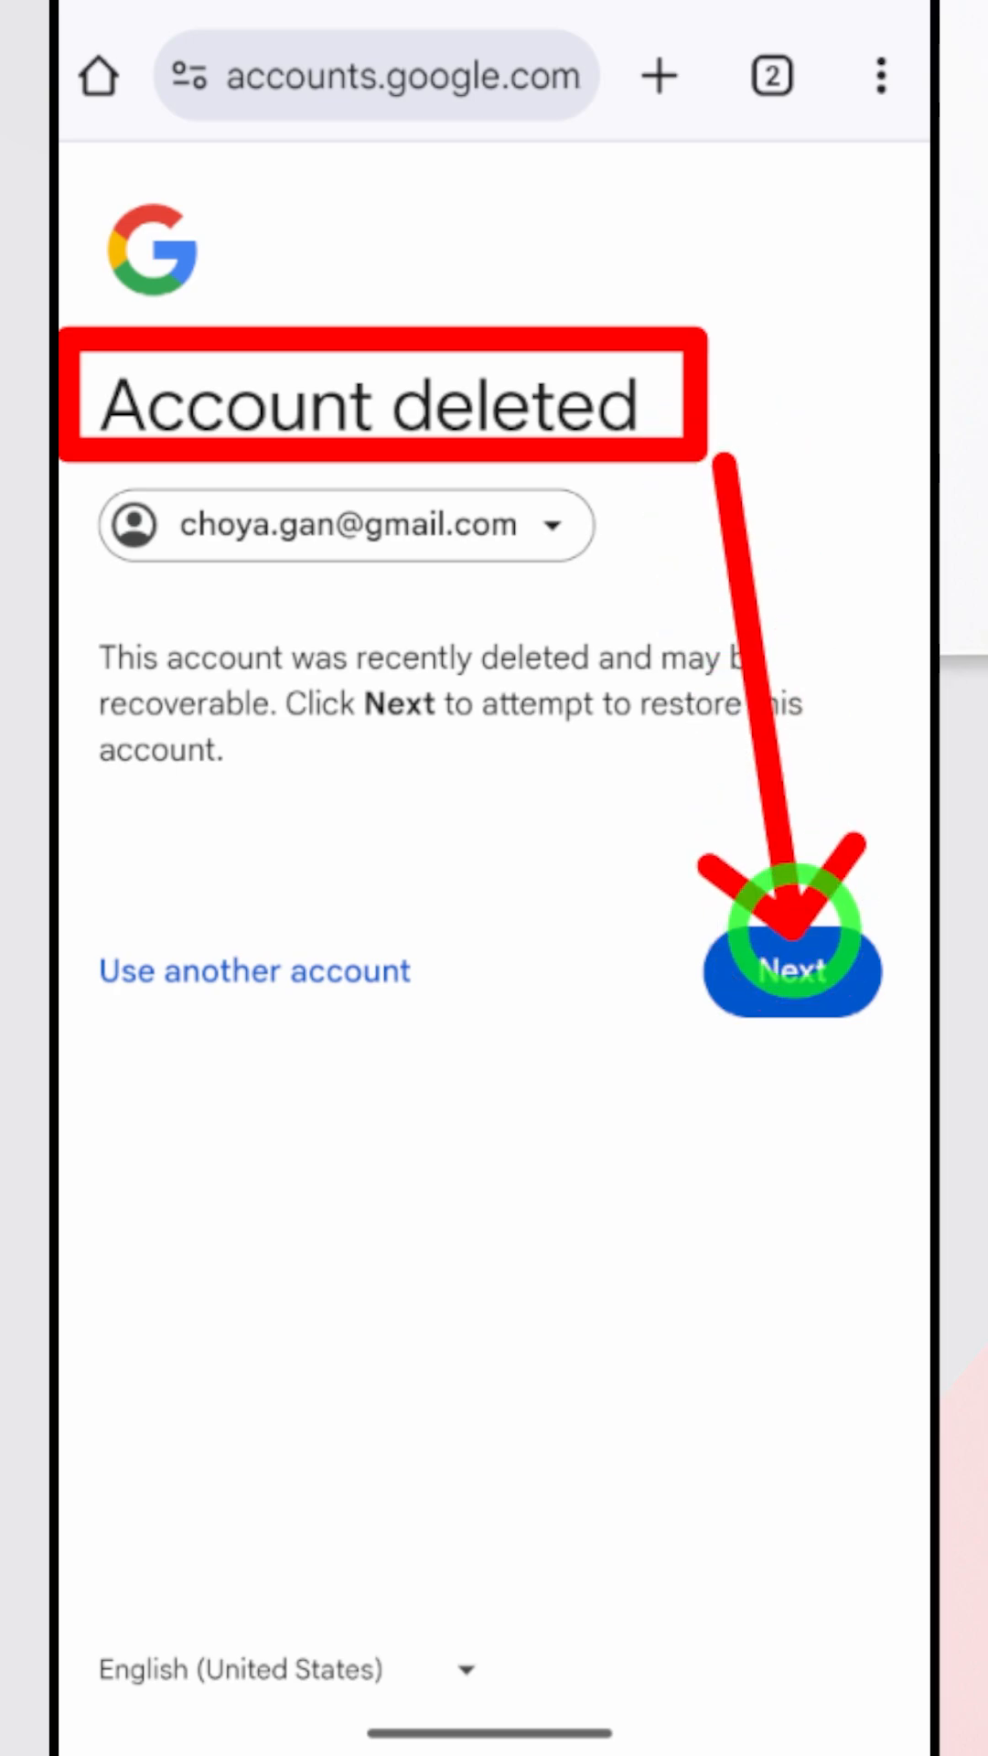
Choose Next to restore the deleted account, reaching the password prompt
left_click(790, 969)
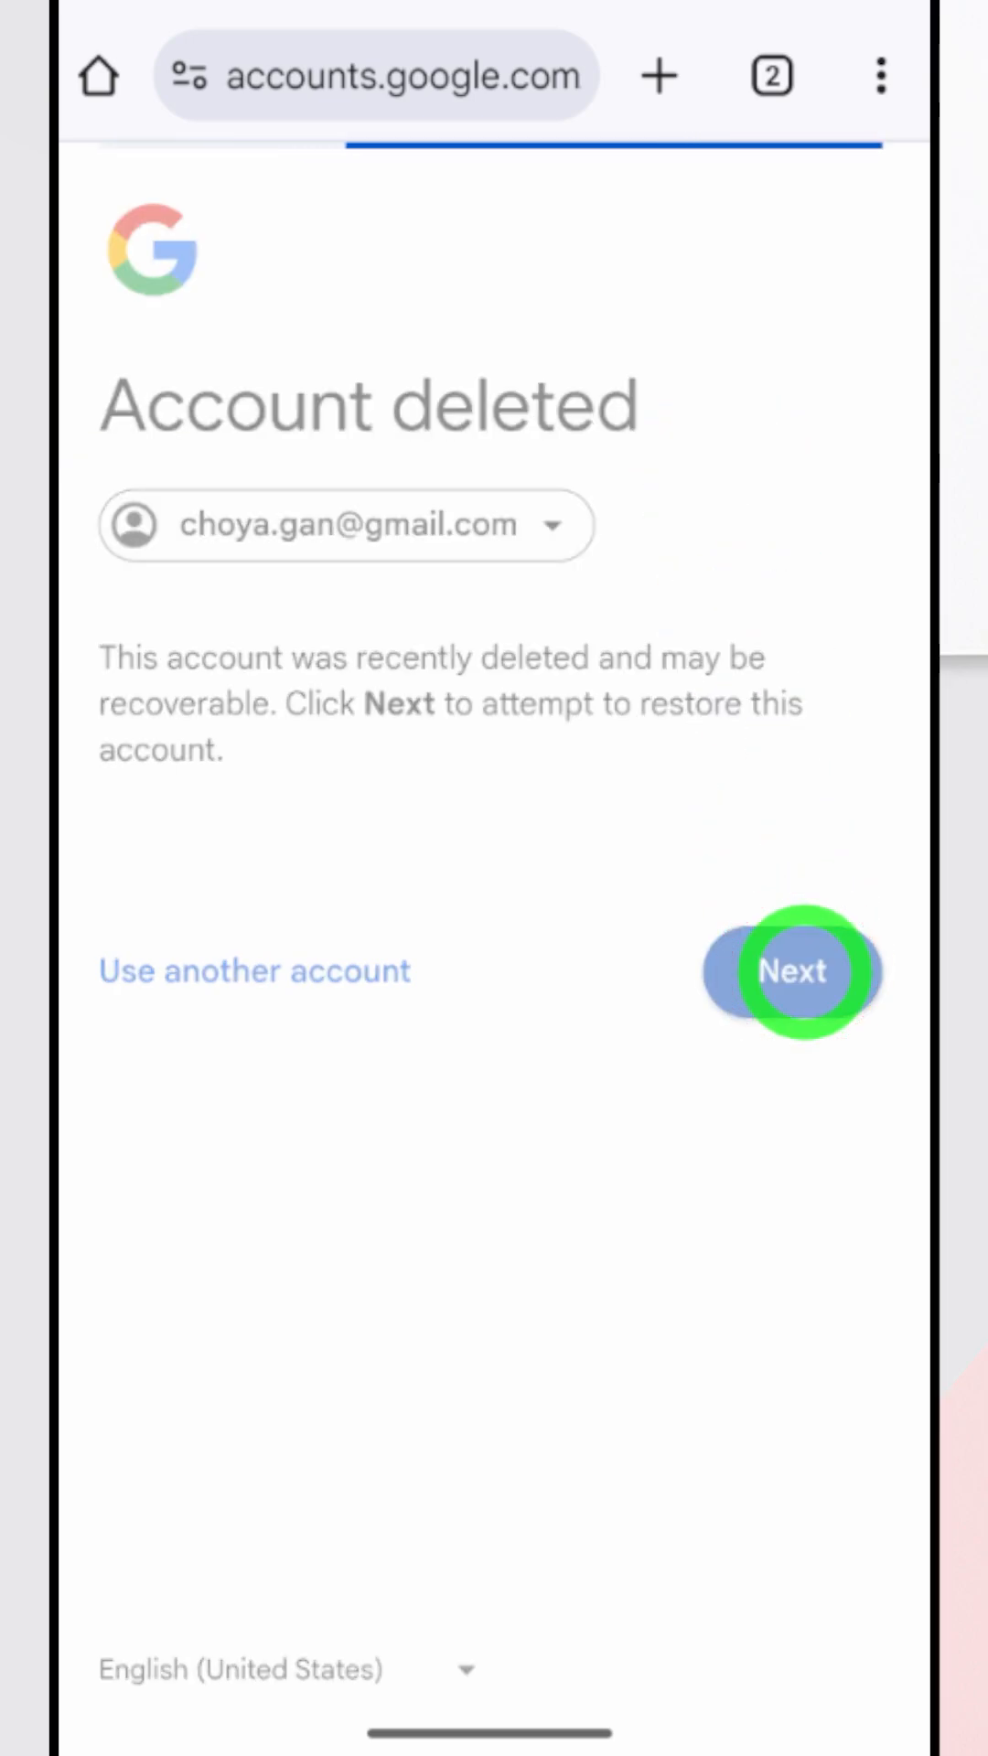
left_click(792, 971)
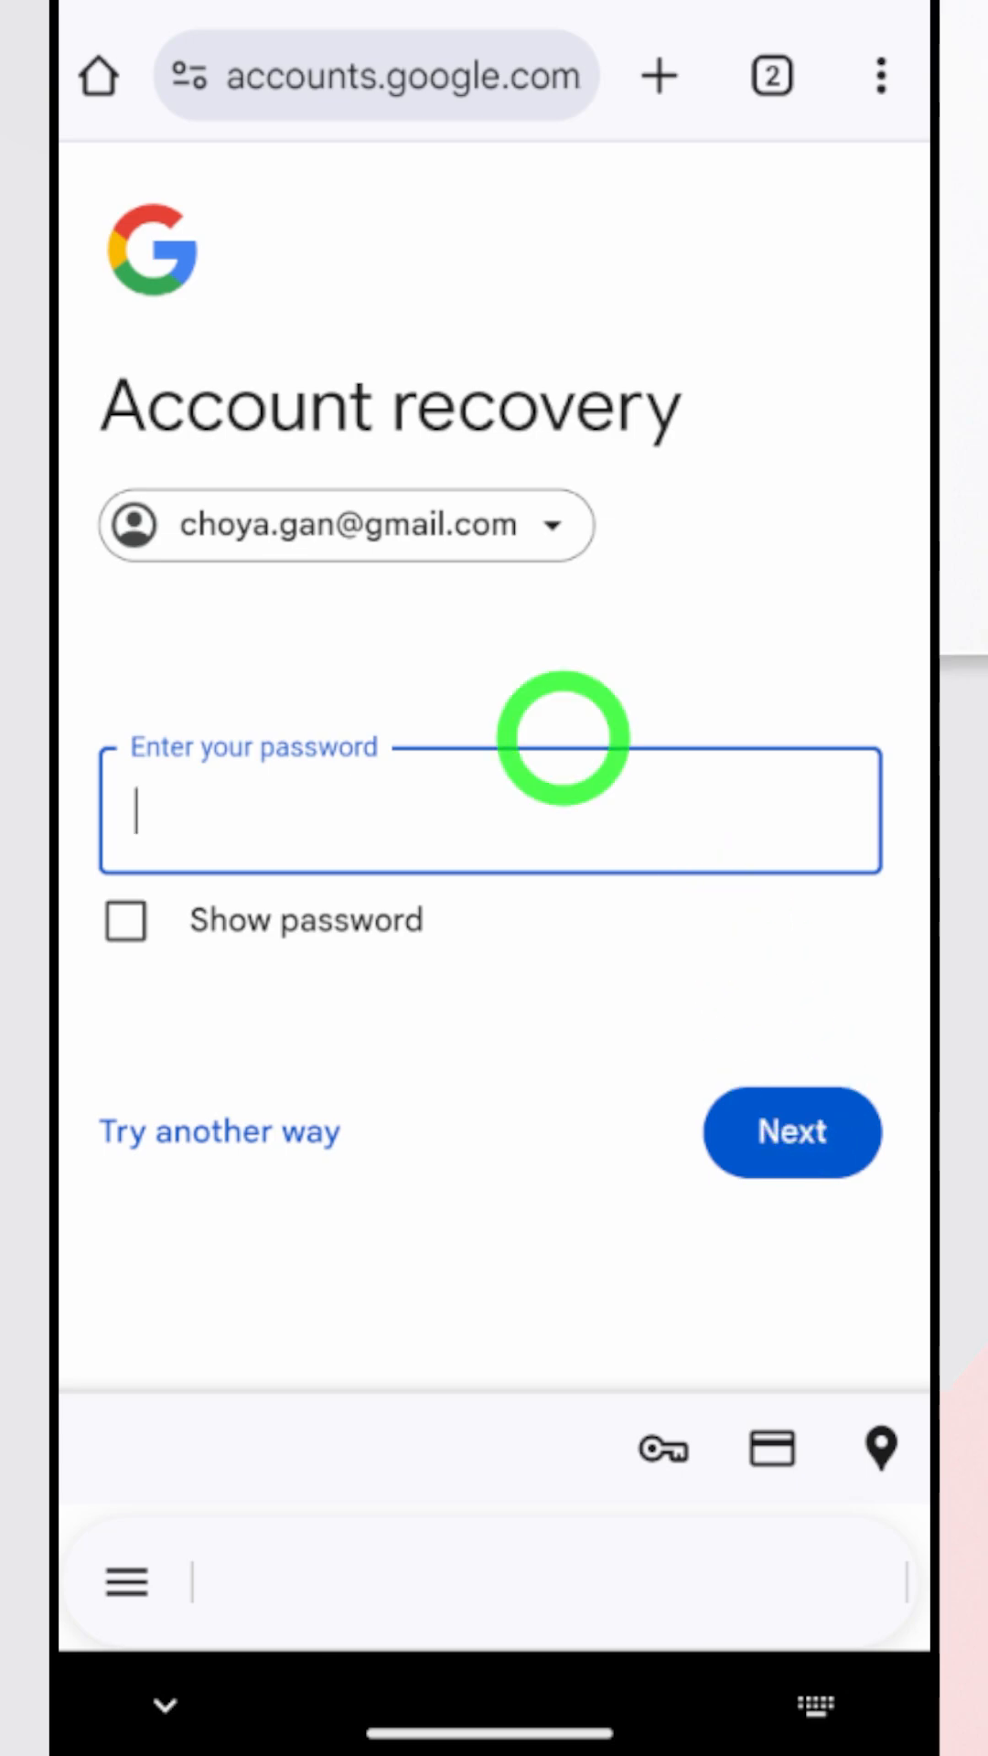
mouse_move(482, 880)
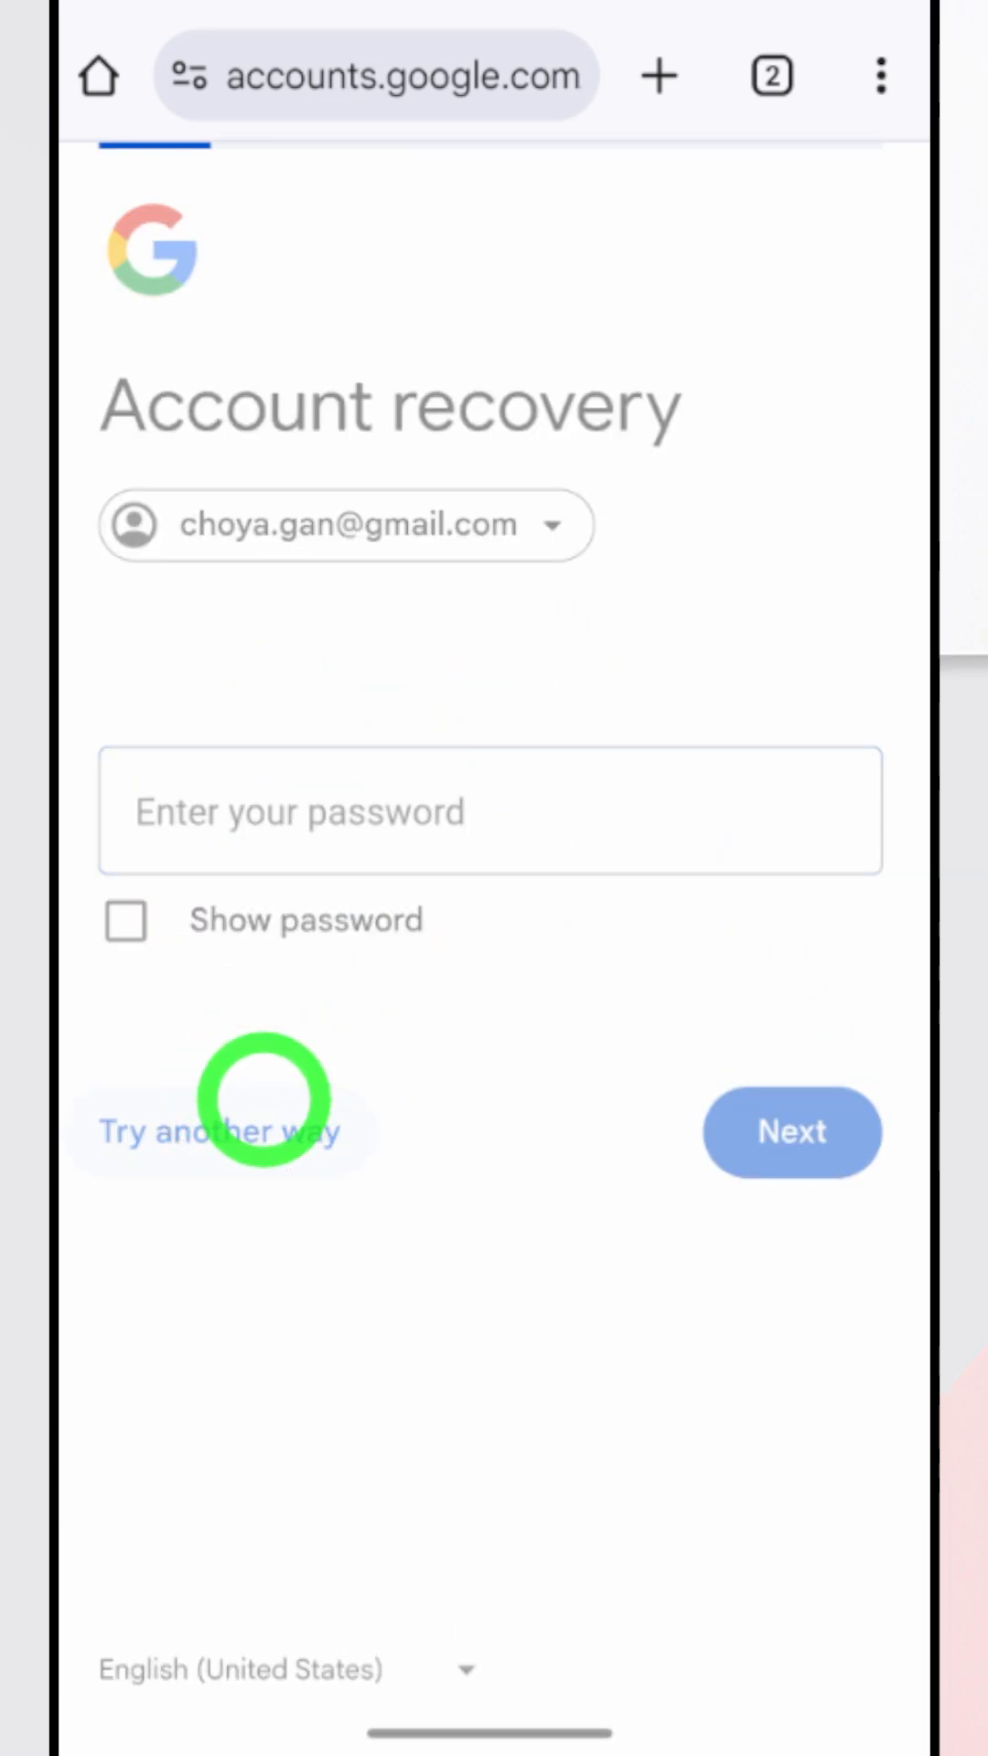
Choose 'Try another way' and expand the Gmail Google Verification Code notification
left_click(218, 1129)
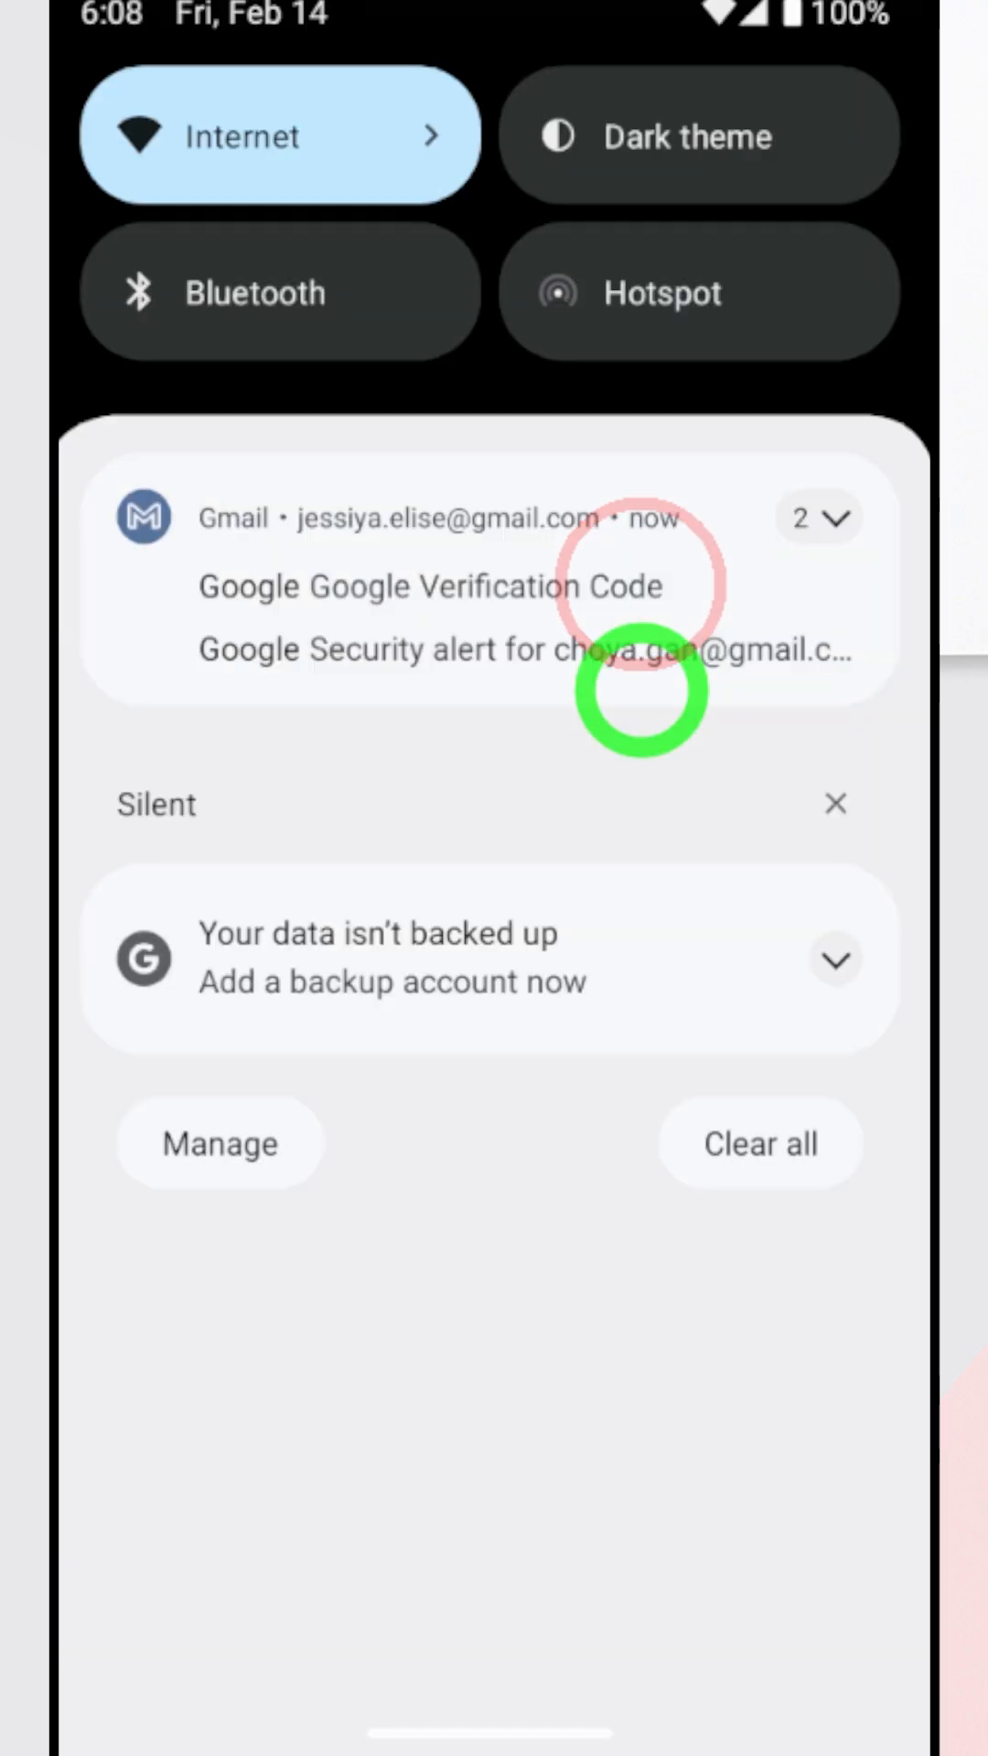
left_click(817, 518)
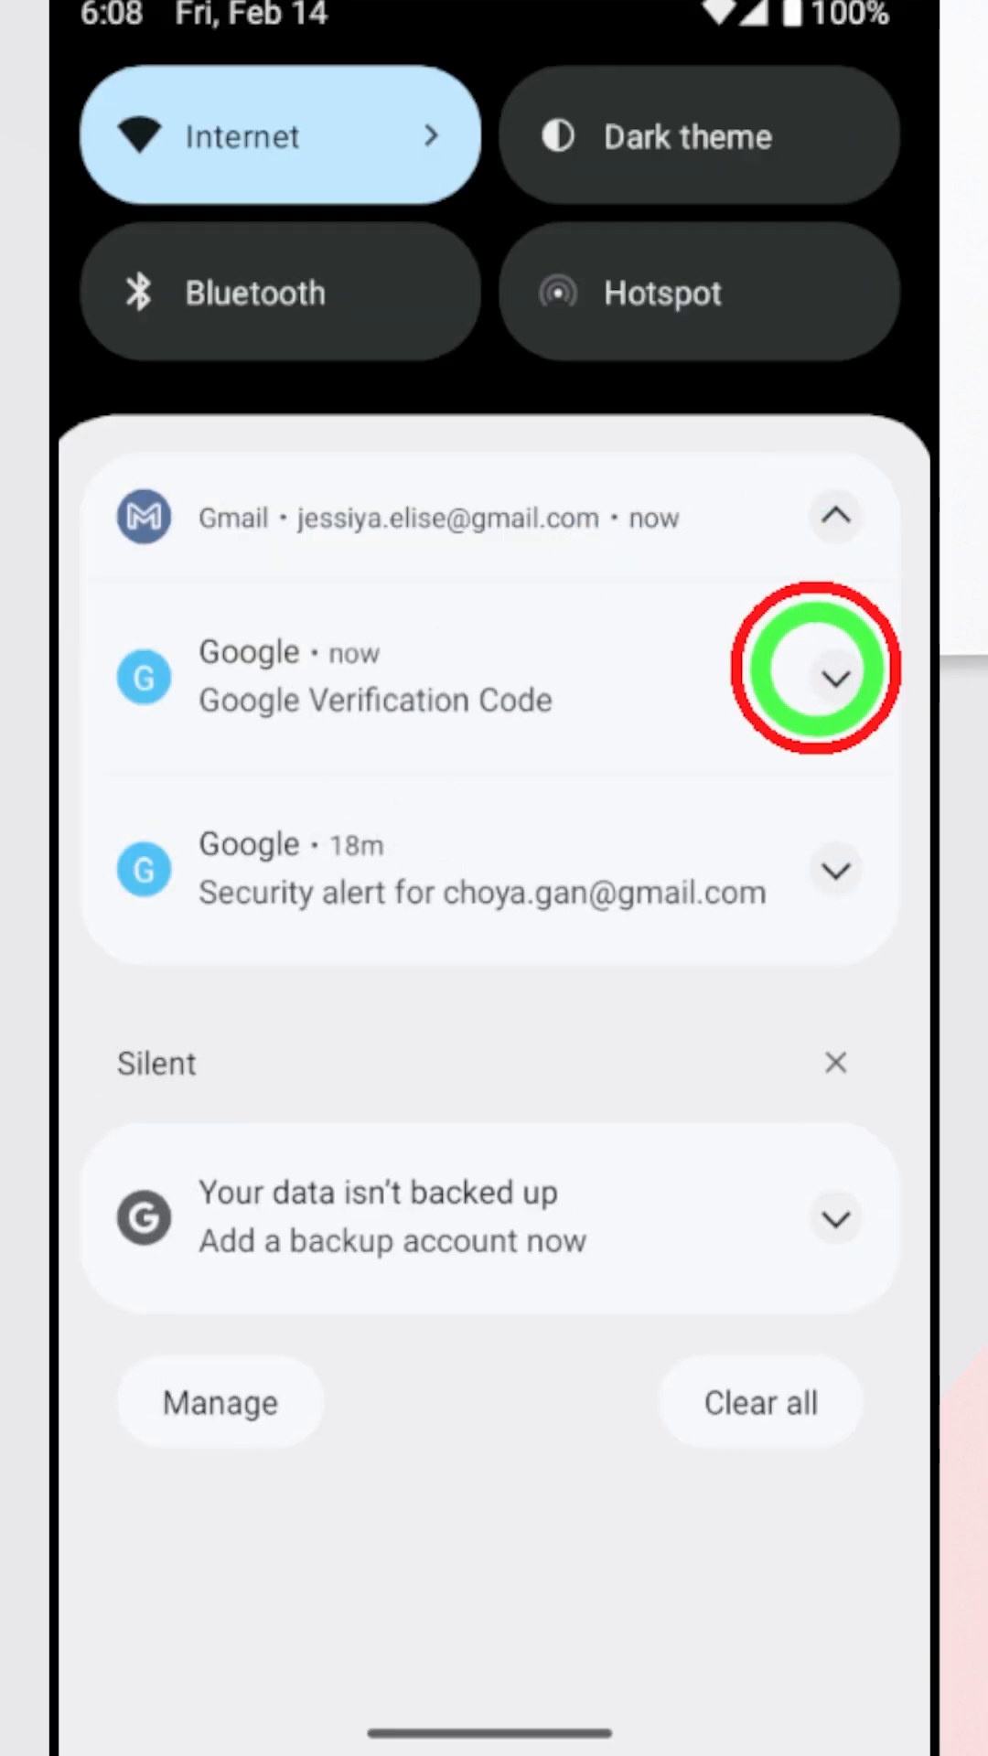
left_click(834, 677)
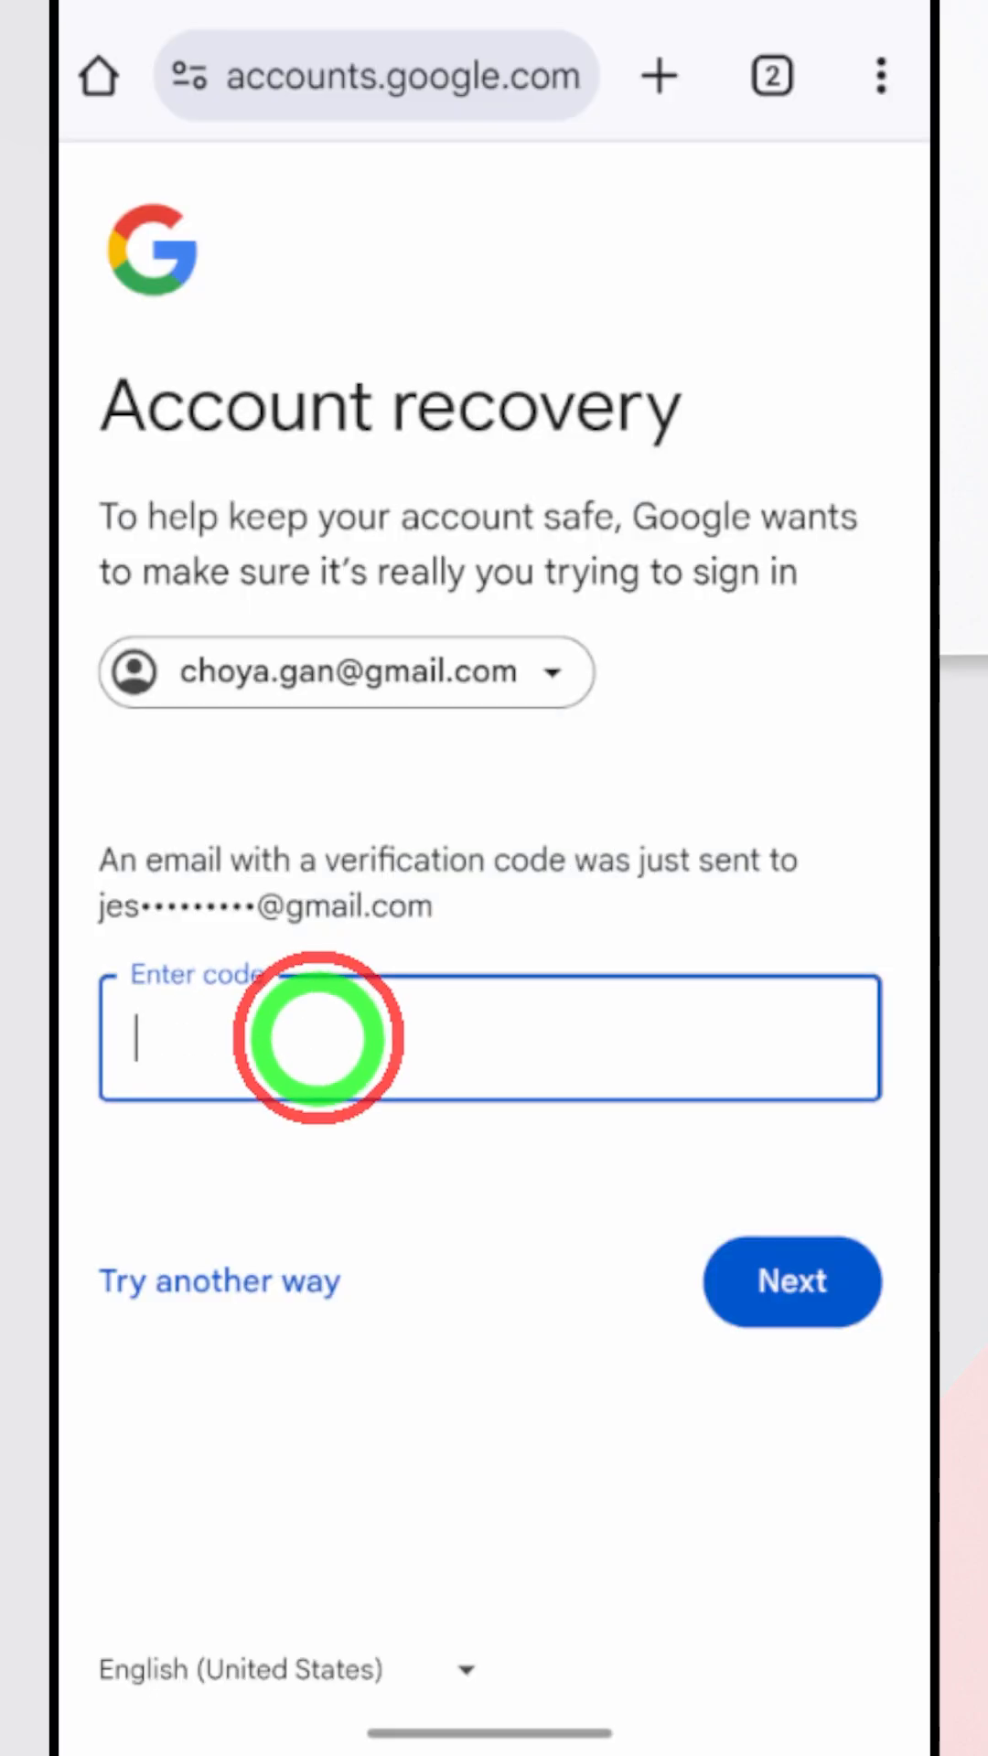
left_click(313, 1036)
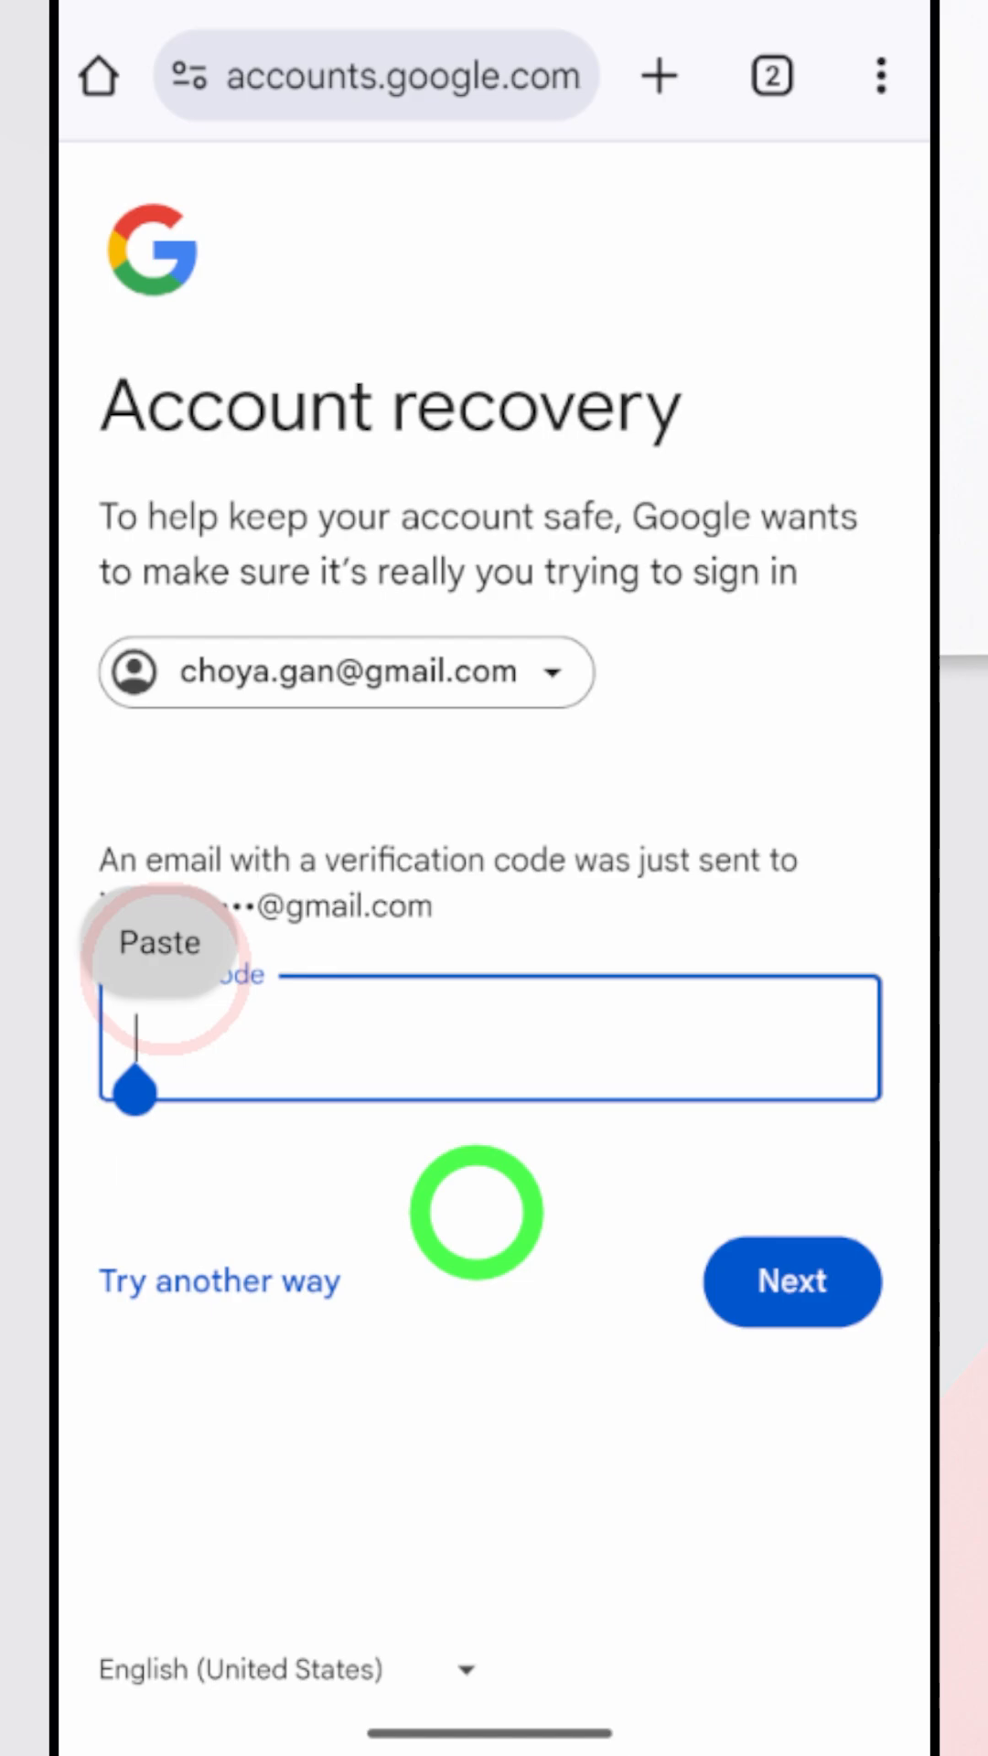
left_click(161, 944)
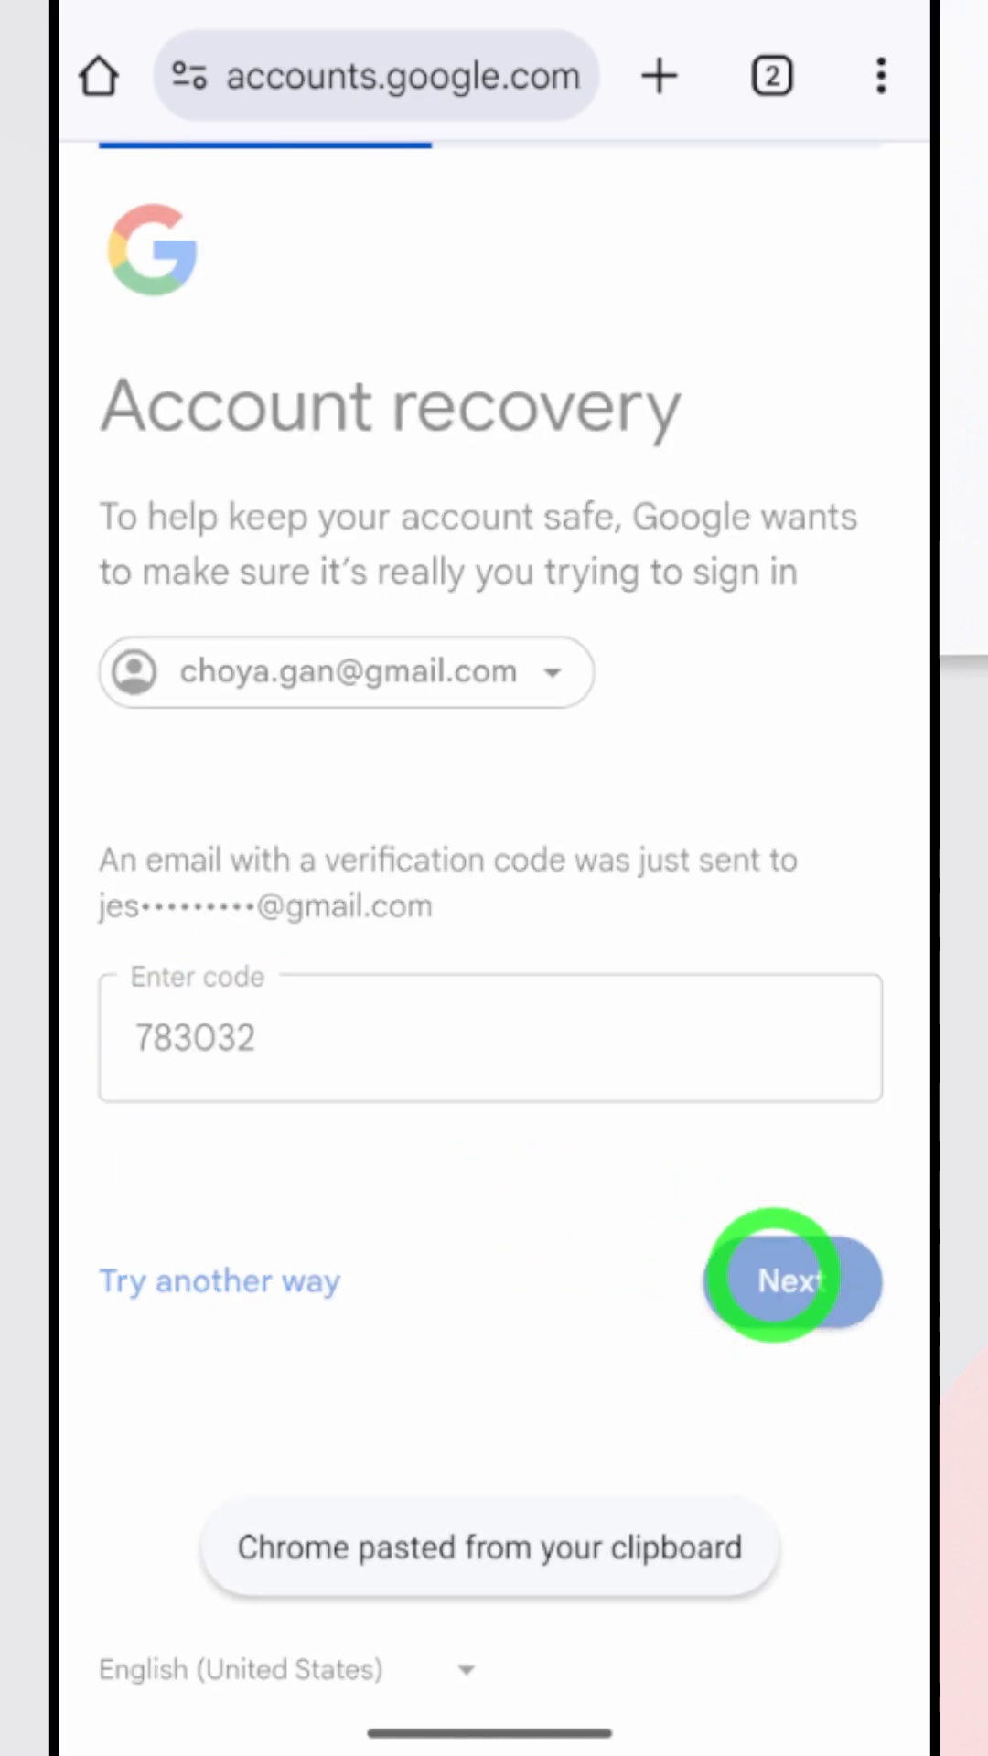
left_click(790, 1280)
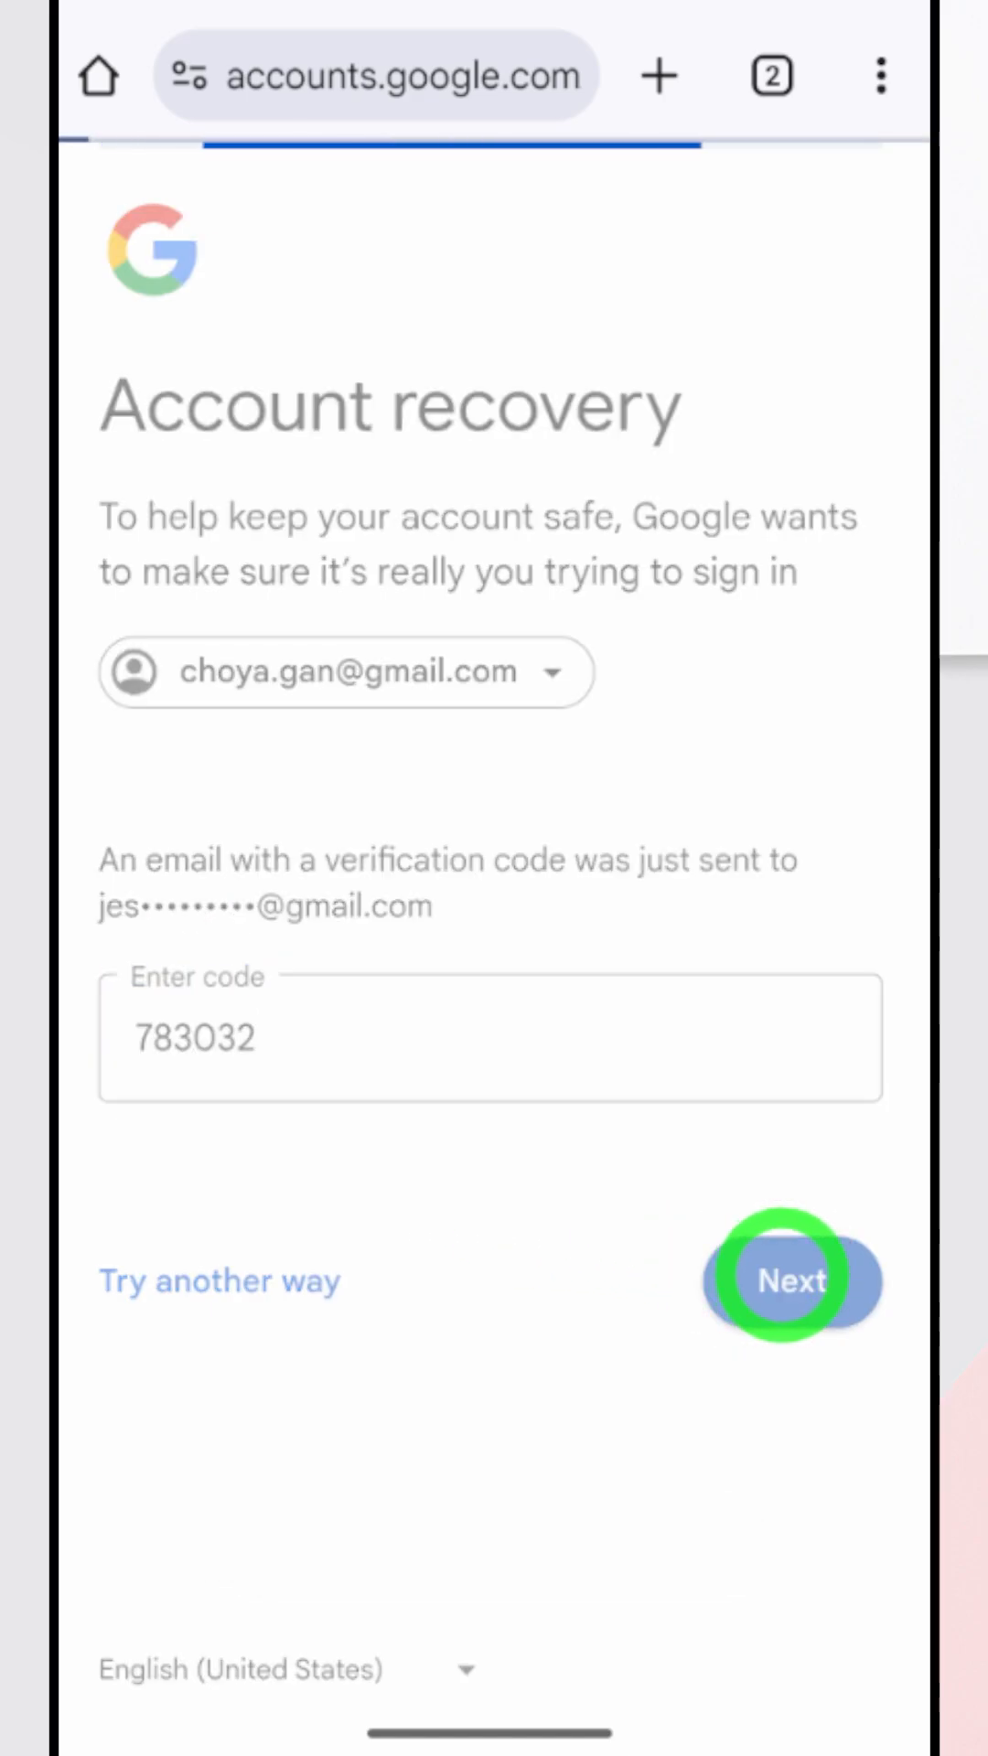
left_click(790, 1280)
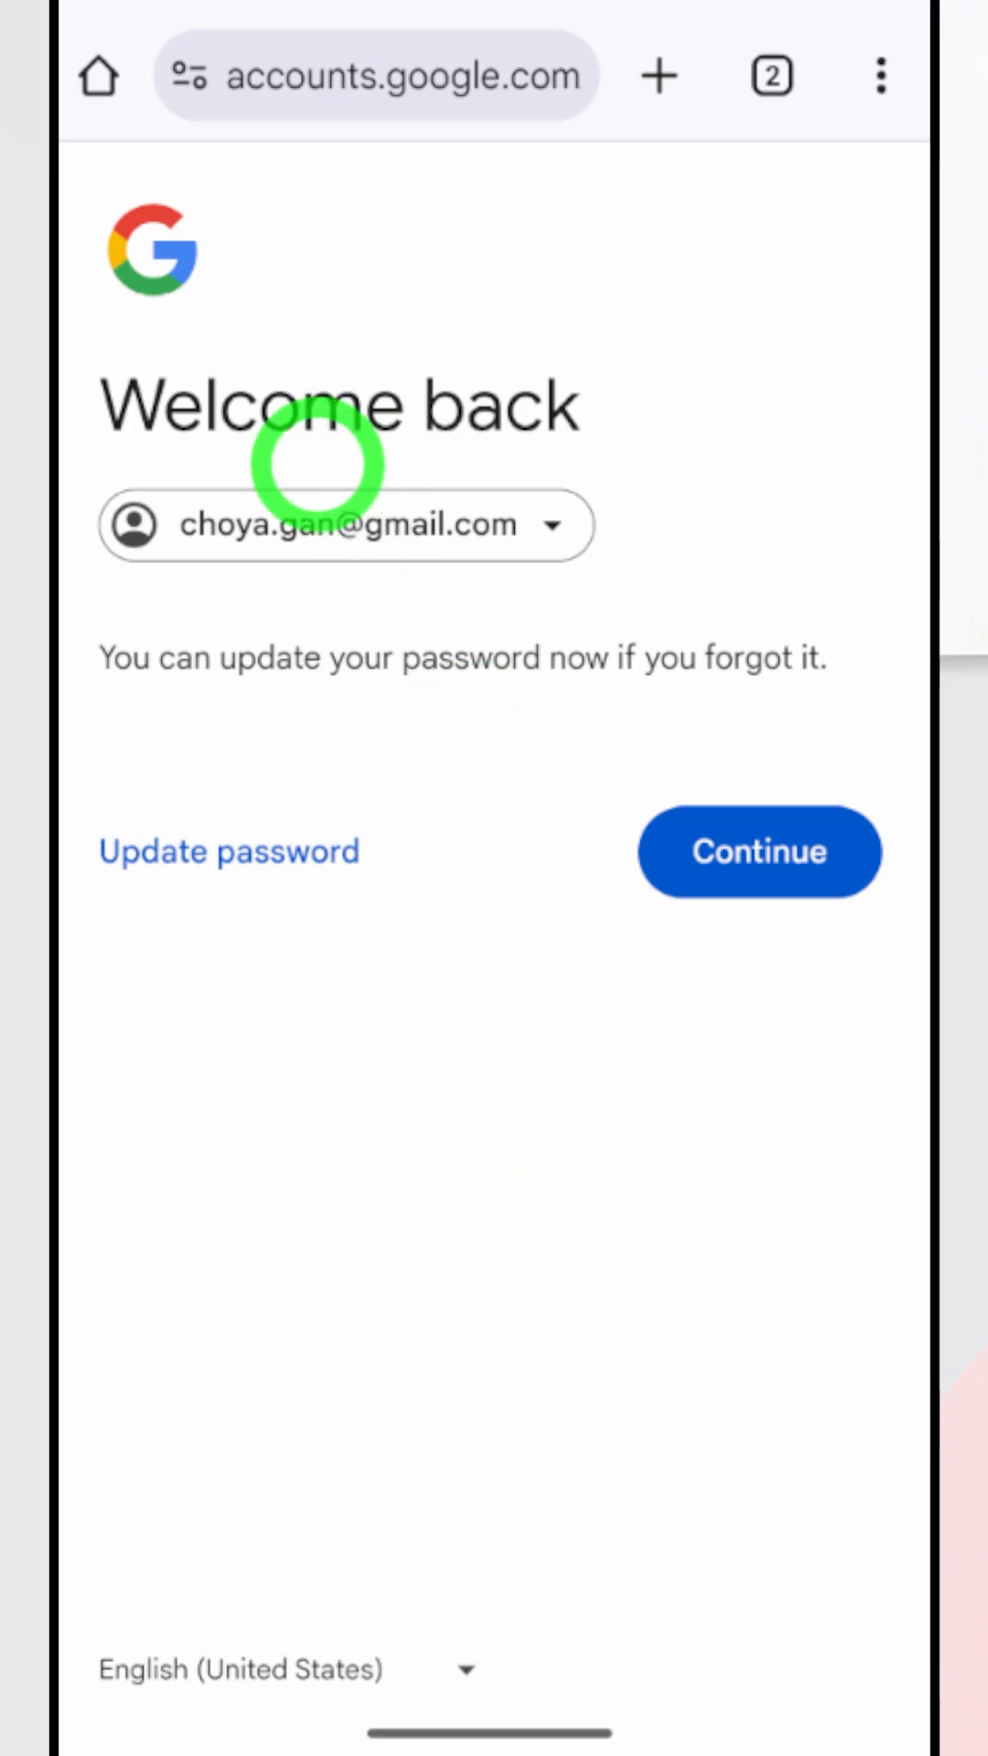